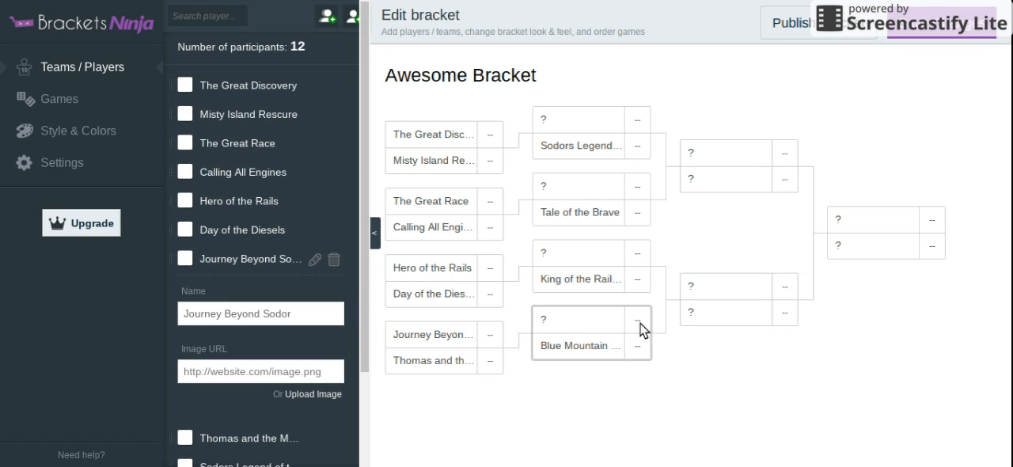
mouse_move(727, 137)
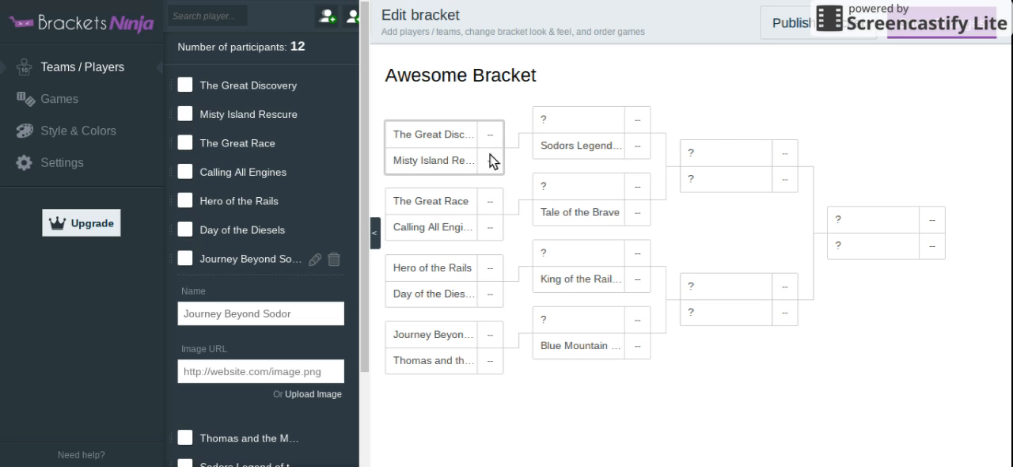
mouse_move(487, 170)
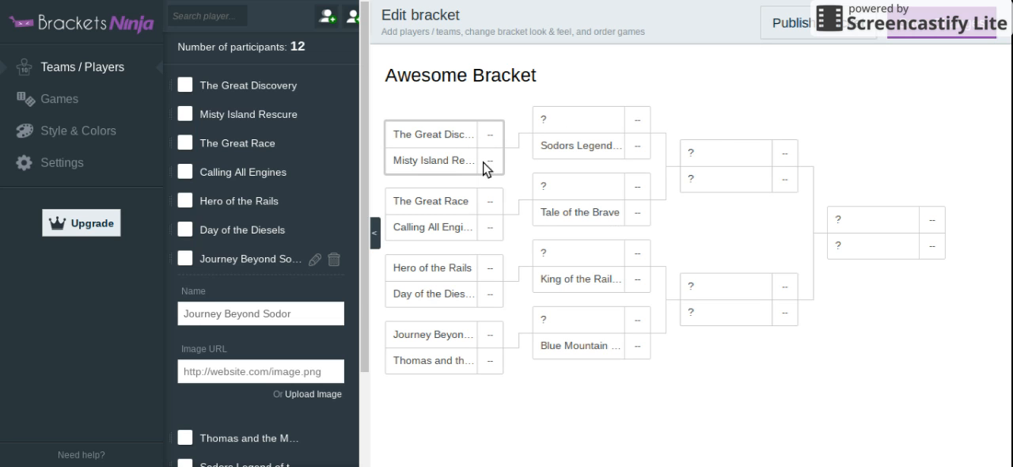
mouse_move(497, 155)
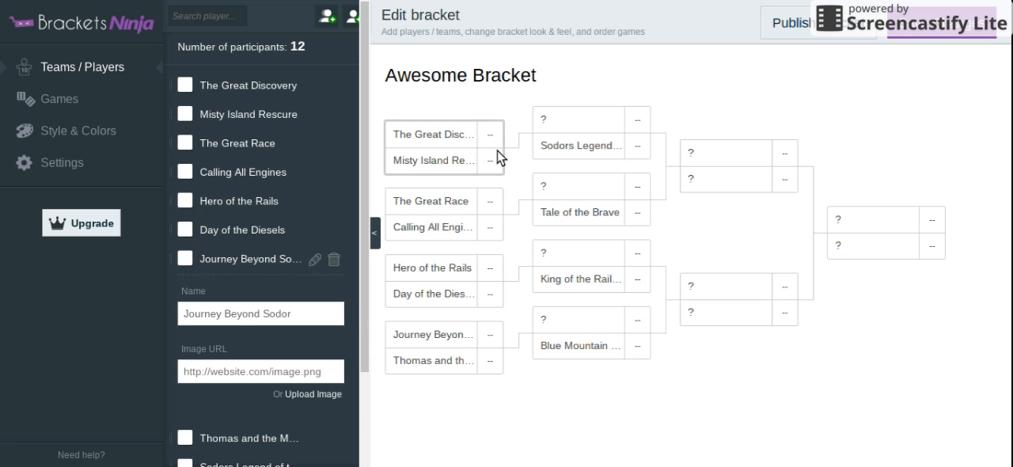
- Publish the Awesome Bracket and sign in through the User Login dialog to manage it
click(59, 98)
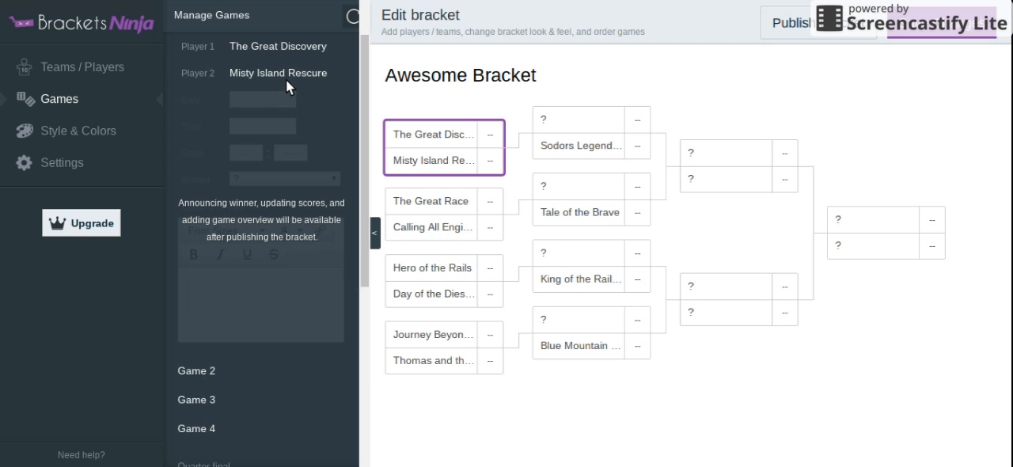
mouse_move(309, 247)
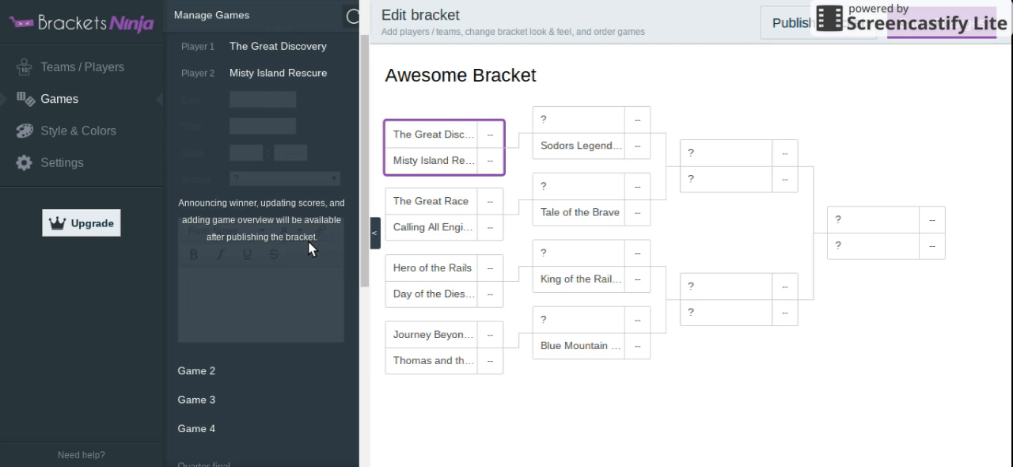
mouse_move(315, 258)
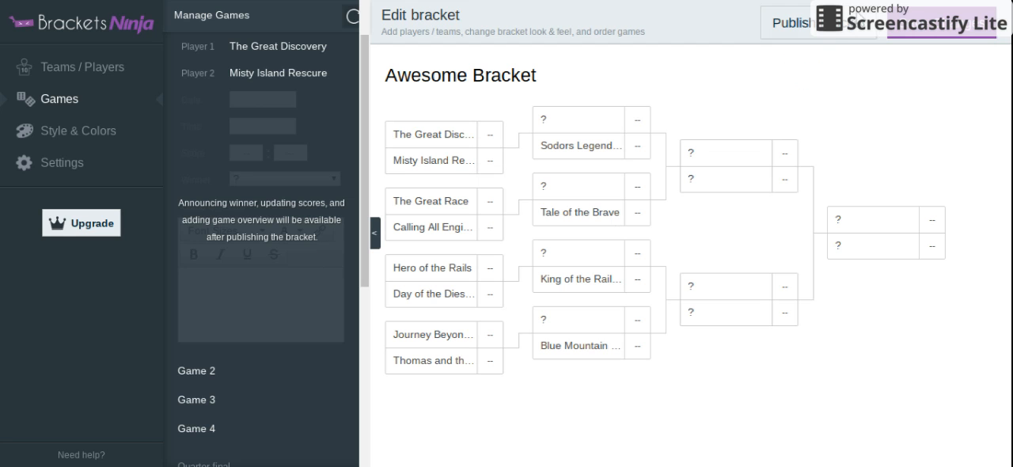
click(789, 22)
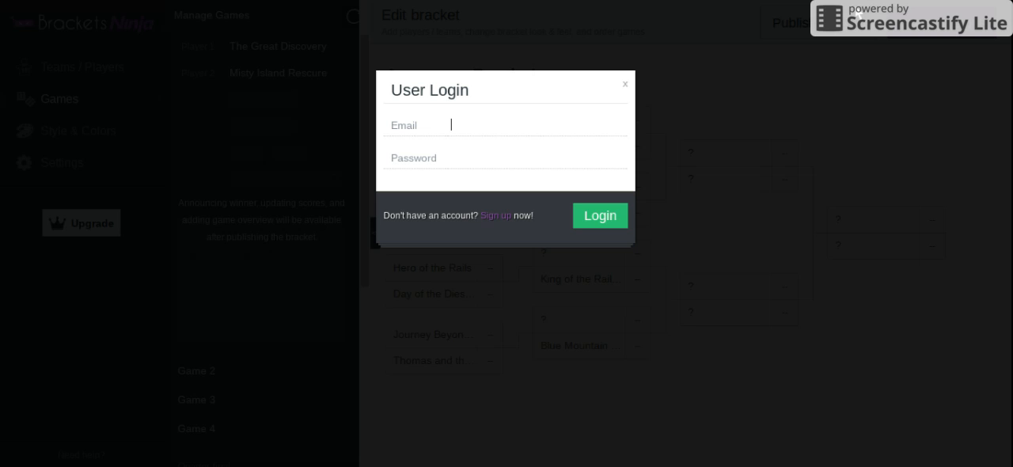
click(600, 216)
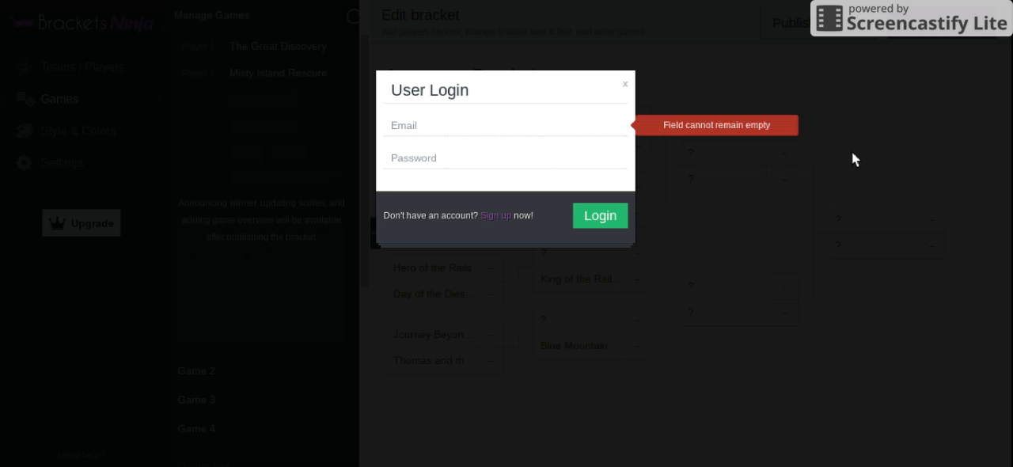
mouse_move(774, 189)
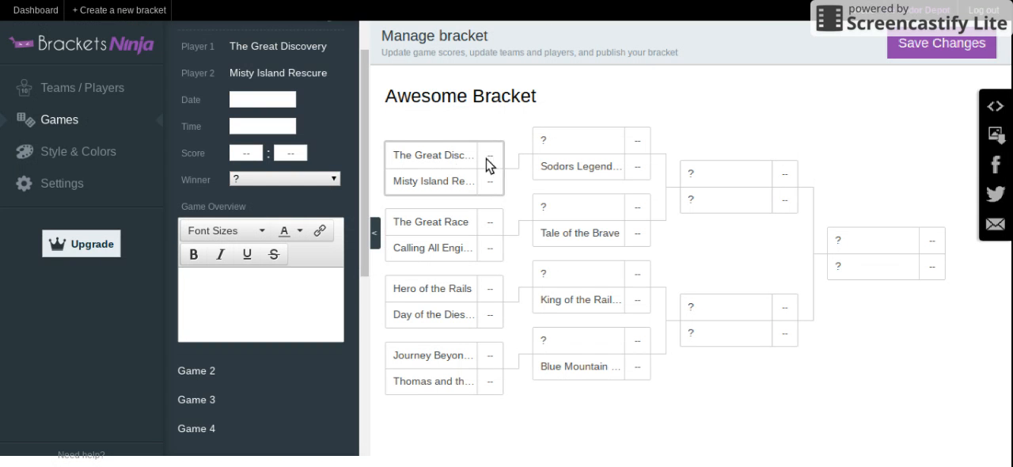
- Set The Great Discovery as winner of Game 1 over Misty Island Rescue
click(331, 178)
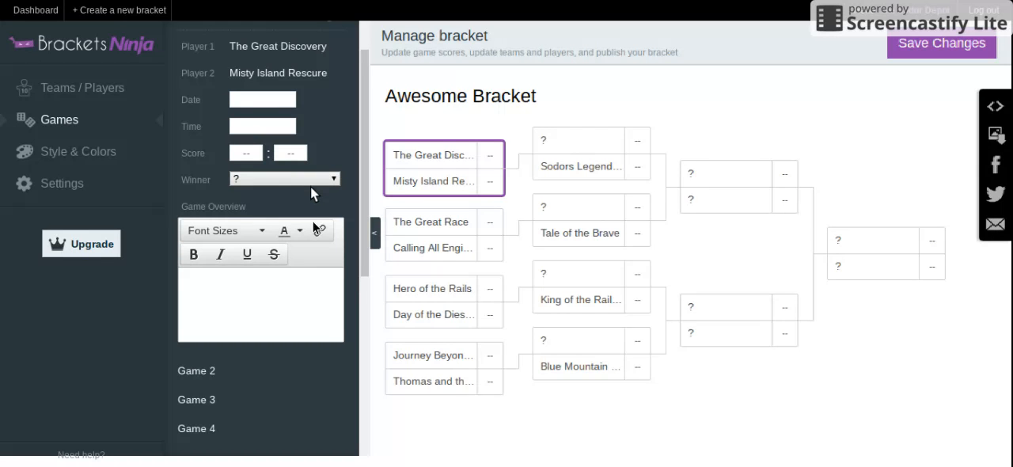
click(285, 178)
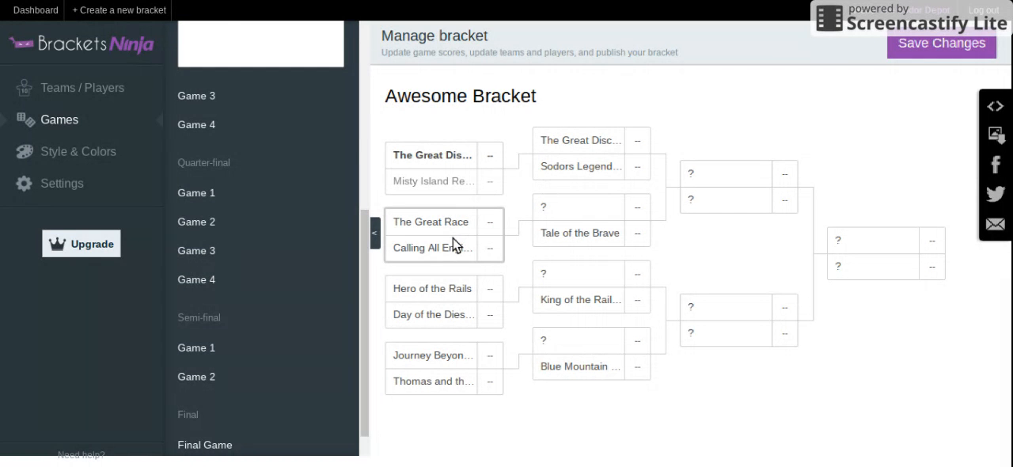
- Set Calling All Engines as winner of Game 2 over The Great Race
click(431, 234)
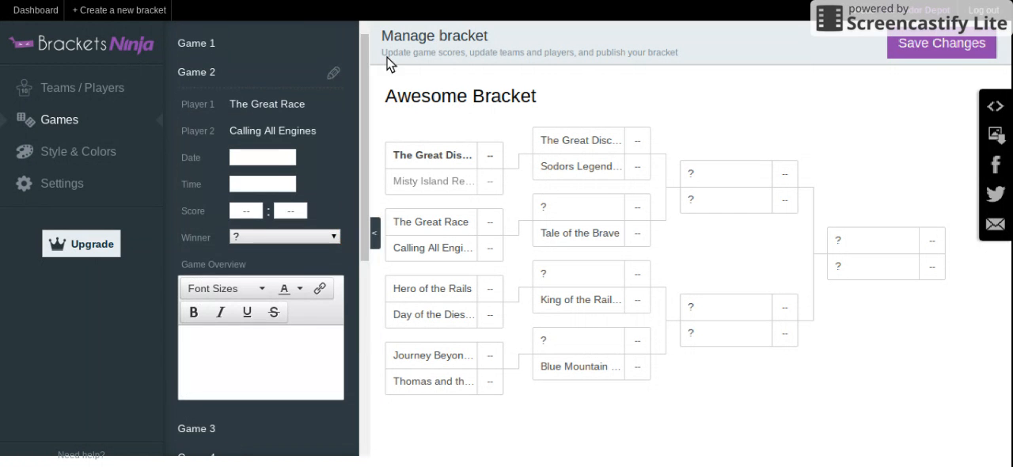
click(283, 237)
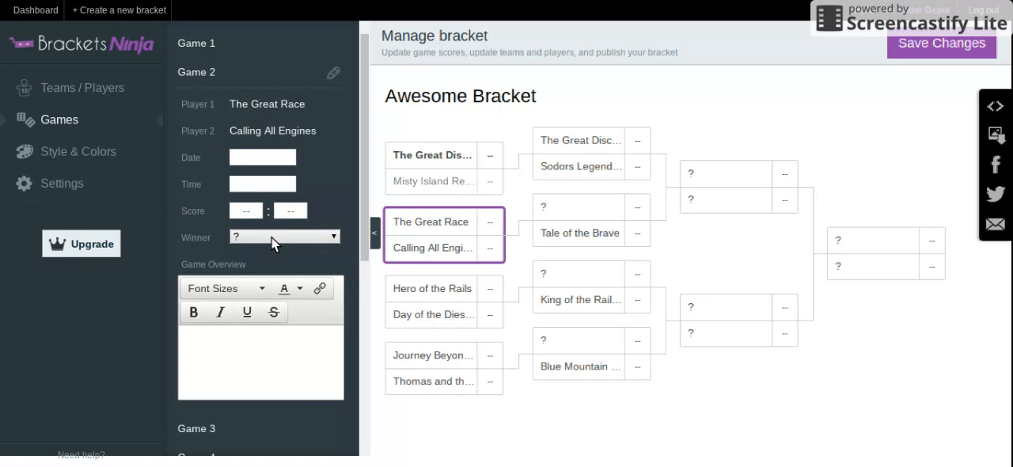
click(284, 236)
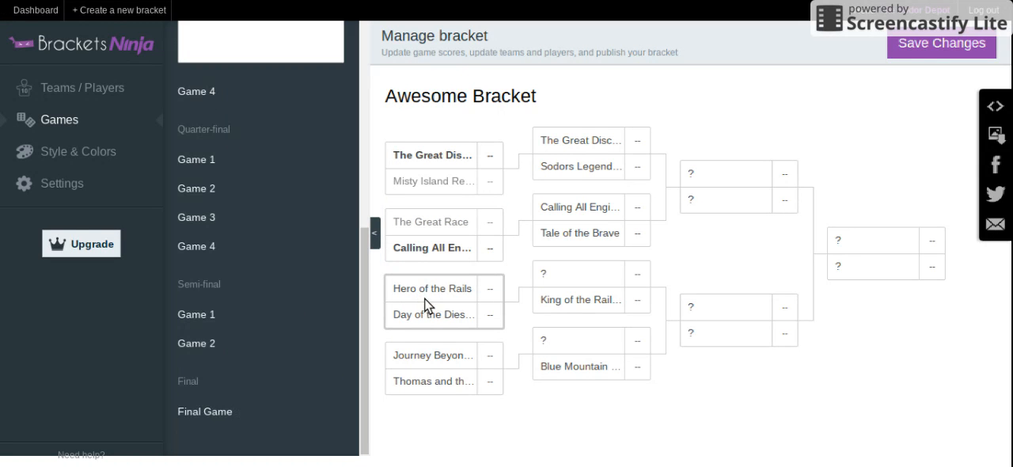
- Set Hero of the Rails as winner of Game 3 over Day of the Diesels
click(195, 246)
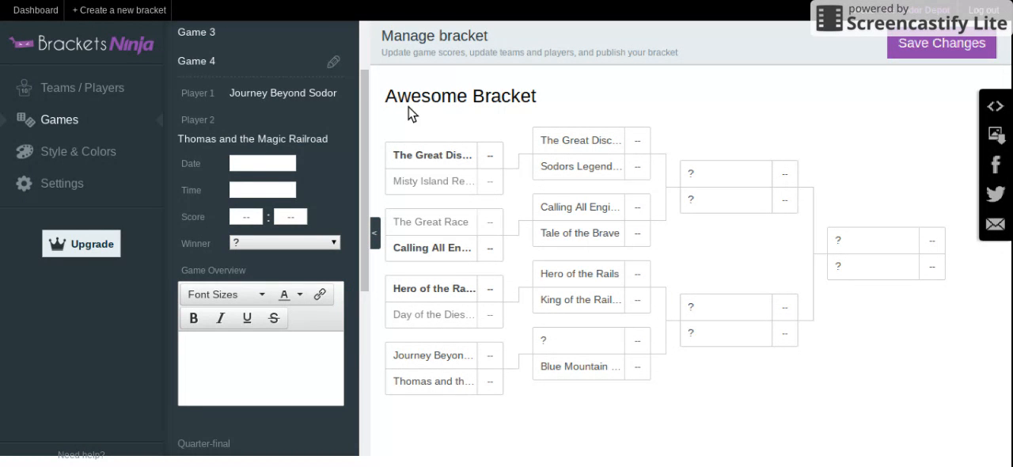
click(443, 367)
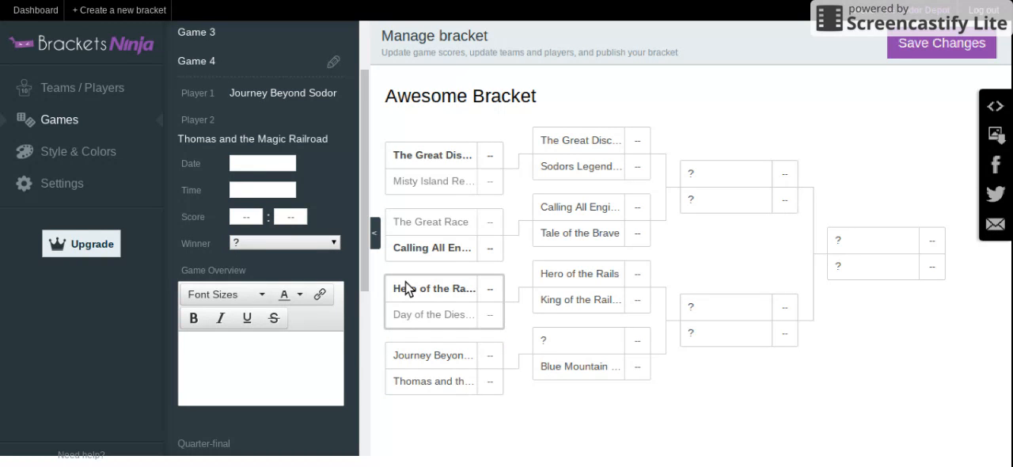
mouse_move(342, 299)
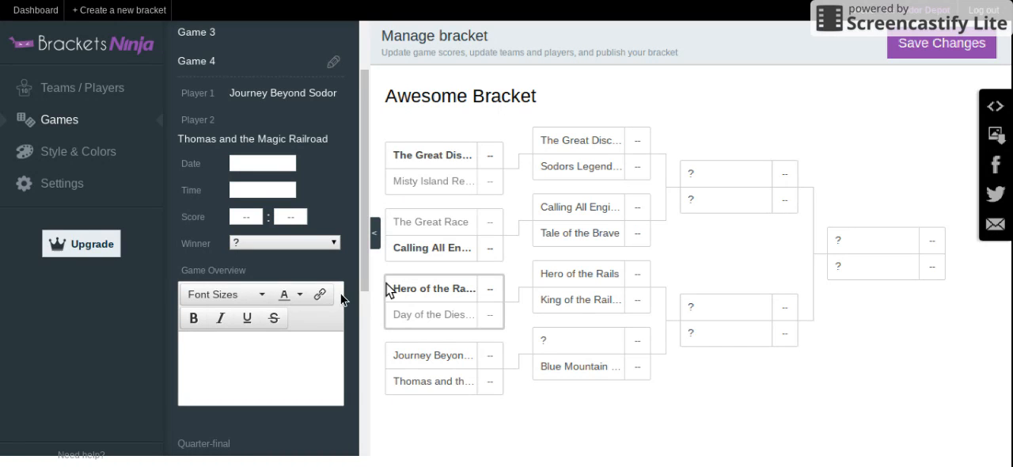
- Set Journey Beyond Sodor as winner of pre-game 4 over Thomas and the Magic Railroad
click(283, 242)
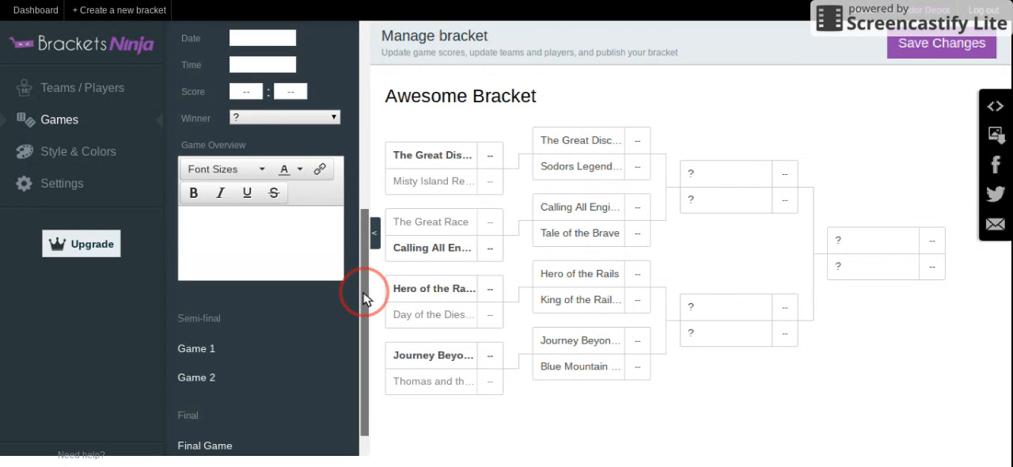
click(592, 354)
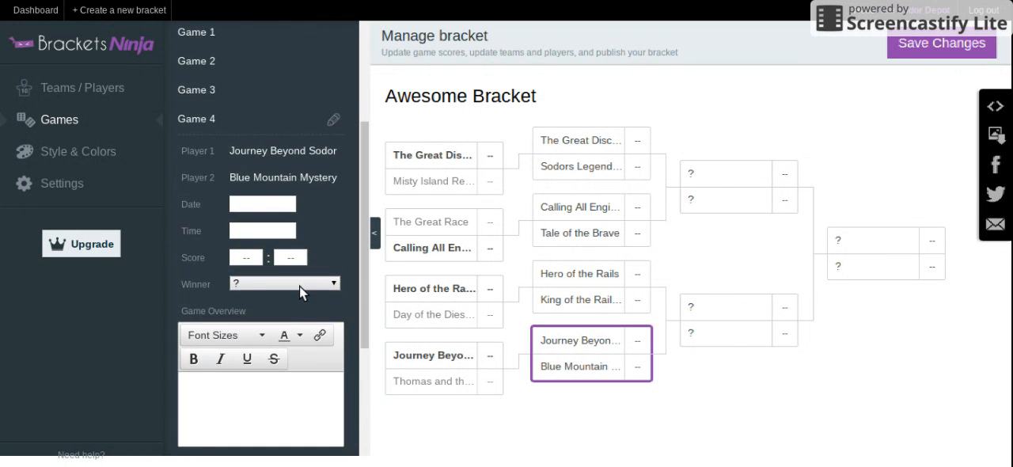
- Set quarter-final winners Blue Mountain Mystery, Hero of the Rails, Calling All Engines and The Great Discovery
click(283, 283)
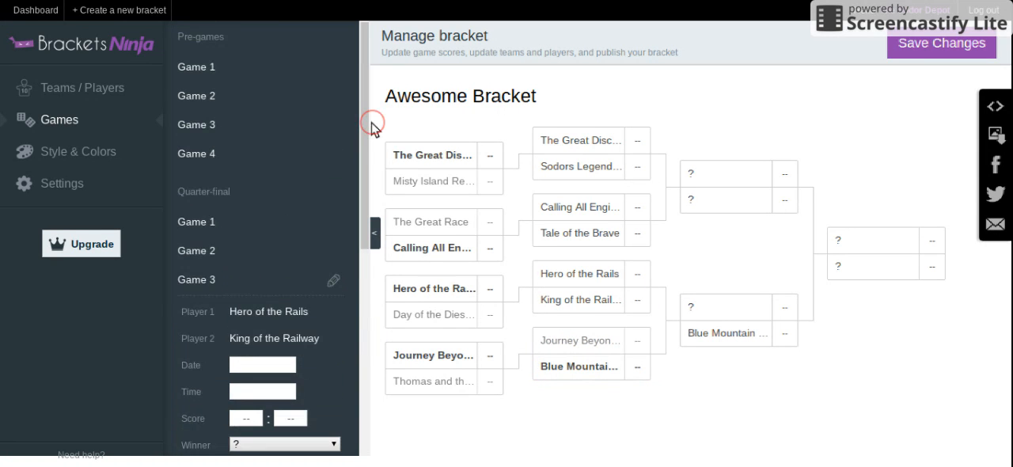
mouse_move(375, 129)
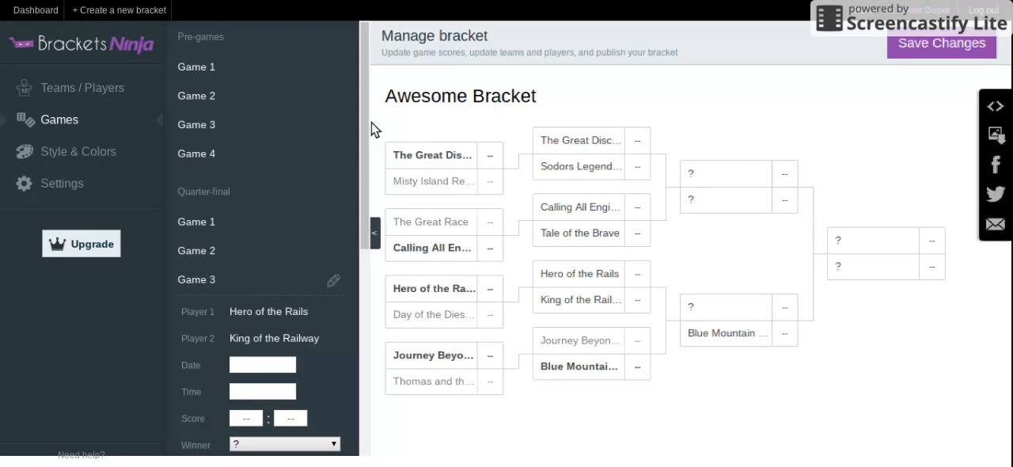
scroll(down, 3)
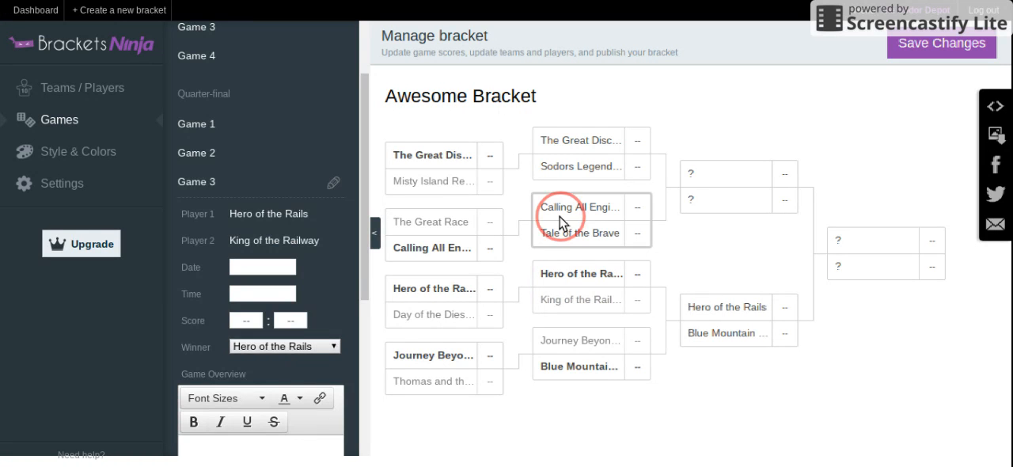
click(590, 220)
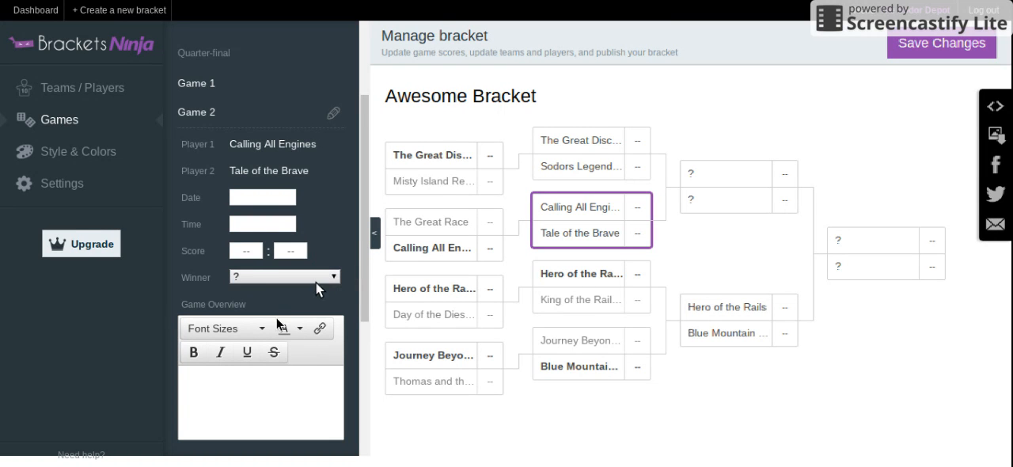
click(284, 276)
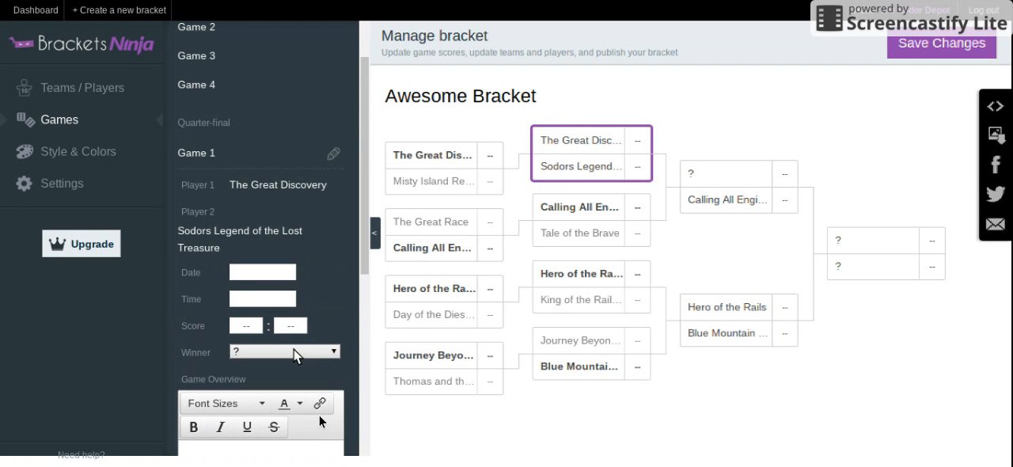
click(283, 351)
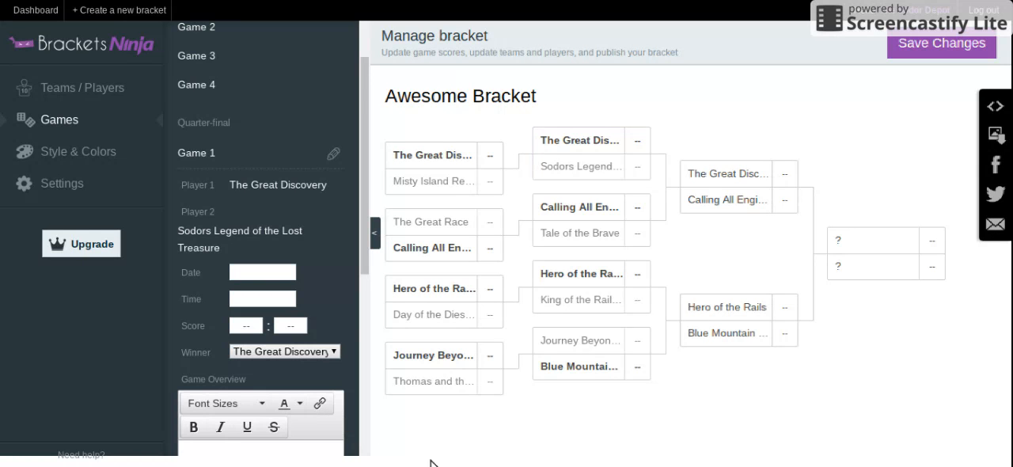
- Set semi-final winners Hero of the Rails and The Great Discovery, with The Great Discovery winning the final
scroll(down, 3)
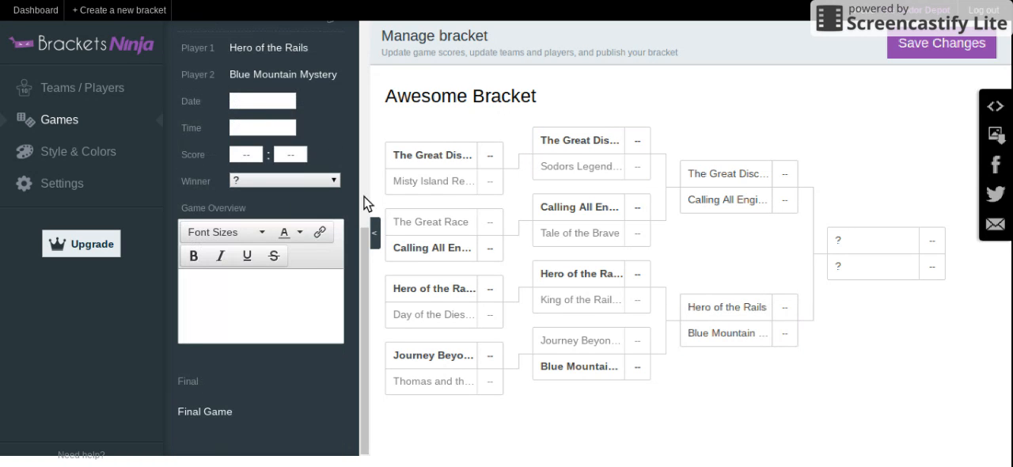
click(727, 320)
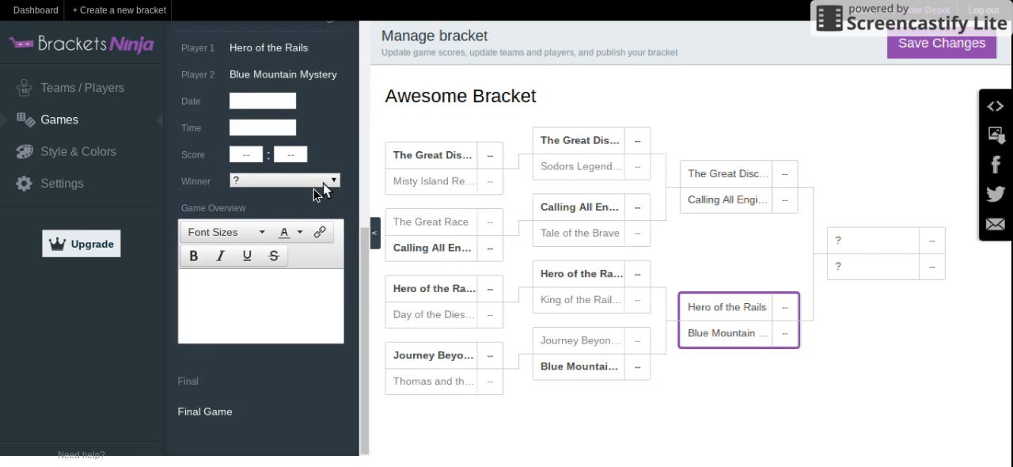
click(736, 186)
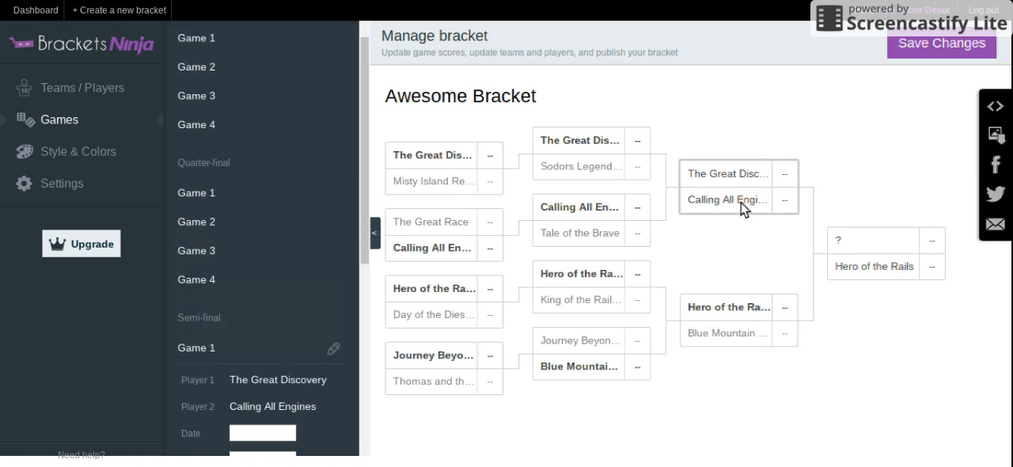
scroll(down, 3)
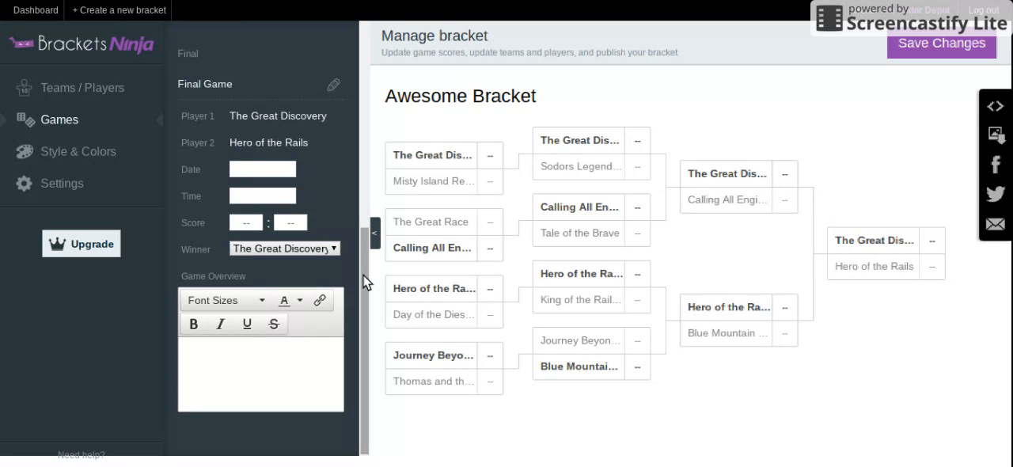
mouse_move(960, 348)
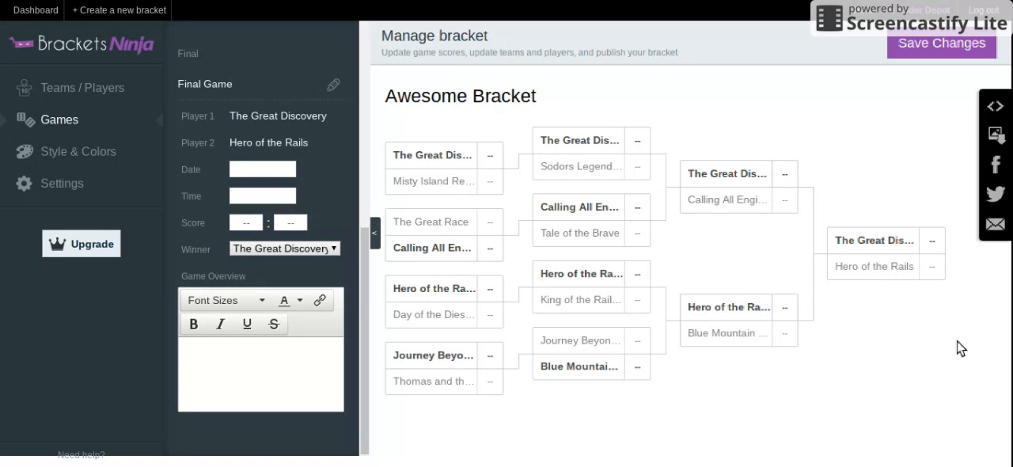
mouse_move(874, 240)
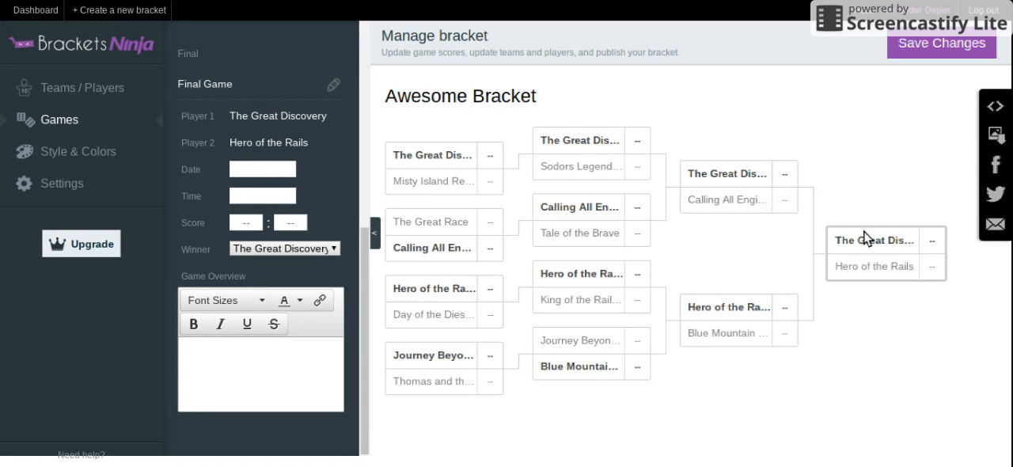
mouse_move(926, 144)
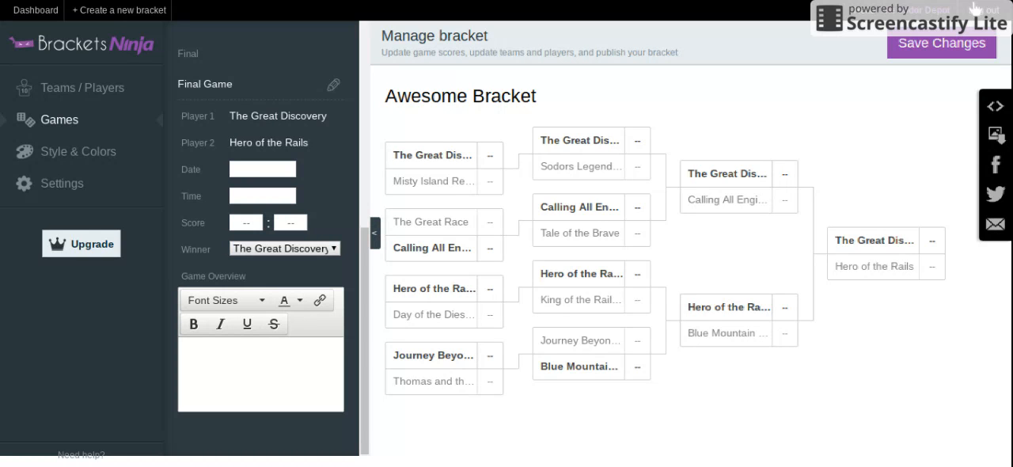
mouse_move(637, 103)
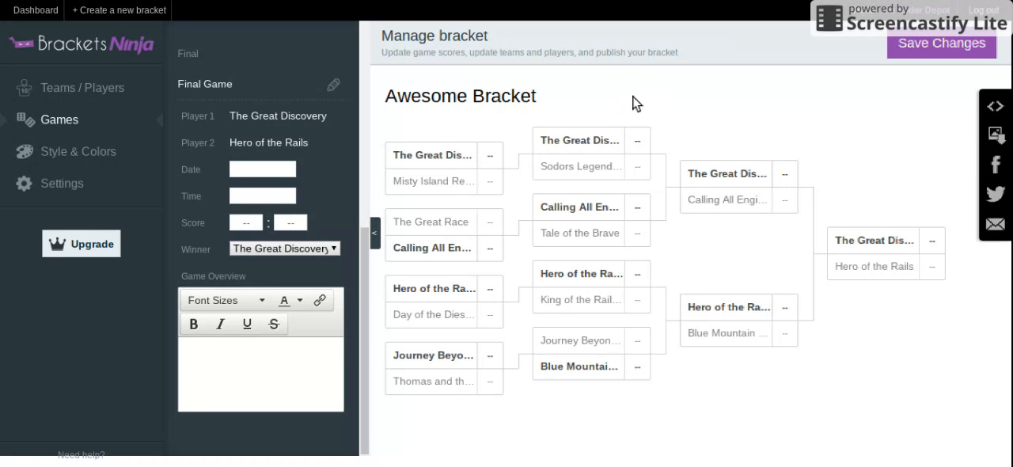